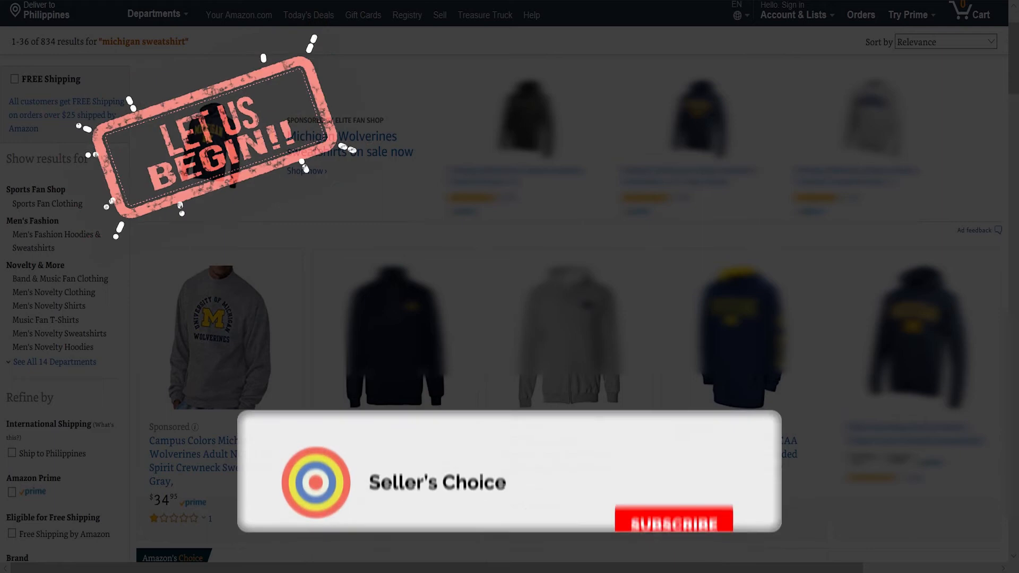
- Sign in to the seller account to reach the Seller Central dashboard
left_click(645, 449)
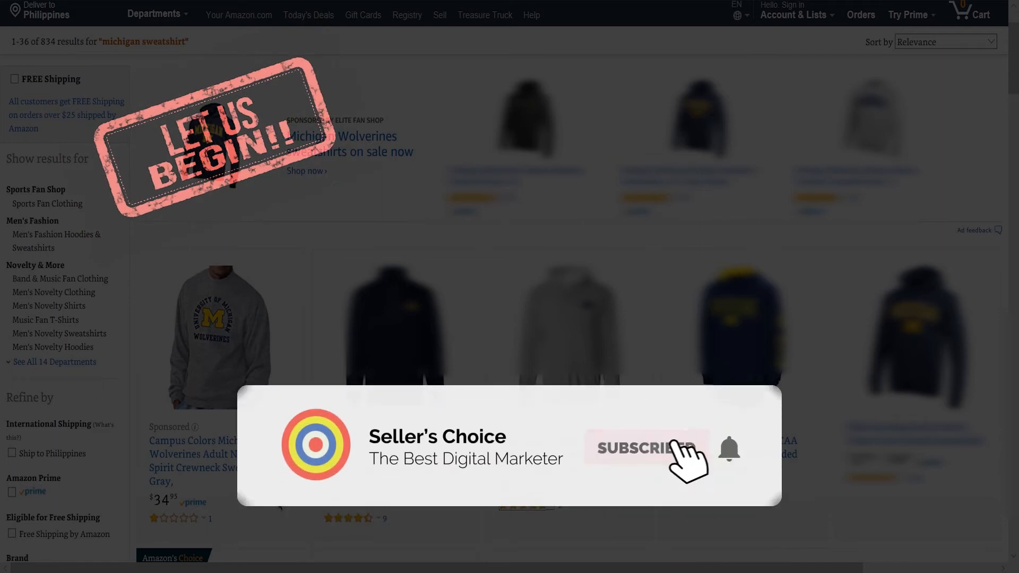
left_click(644, 448)
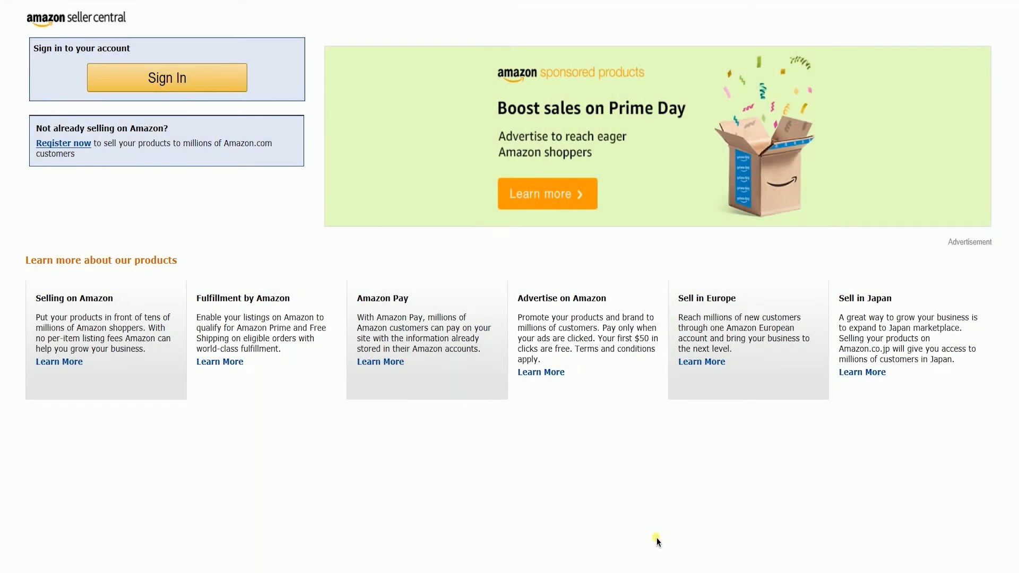
left_click(166, 77)
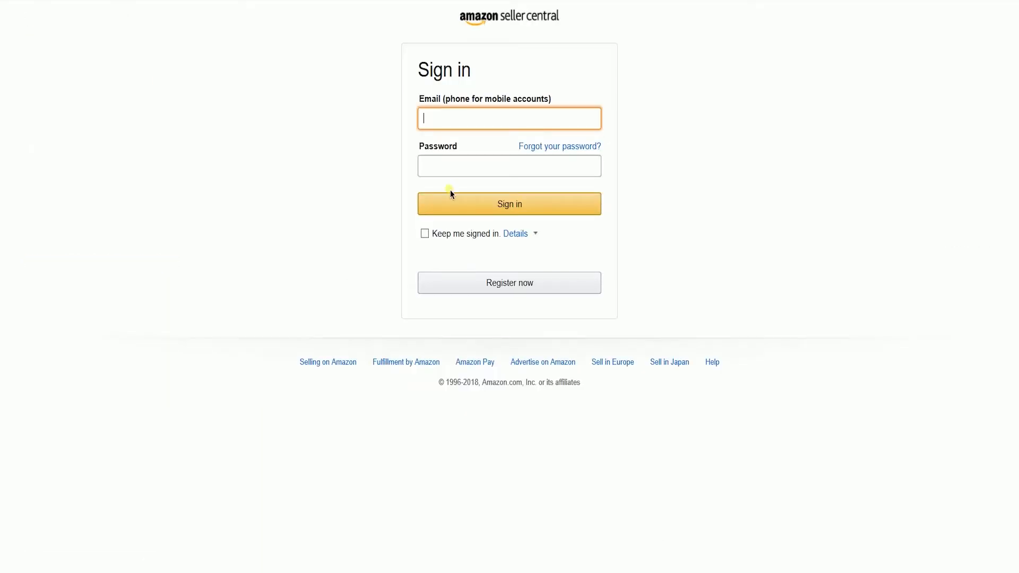
left_click(509, 203)
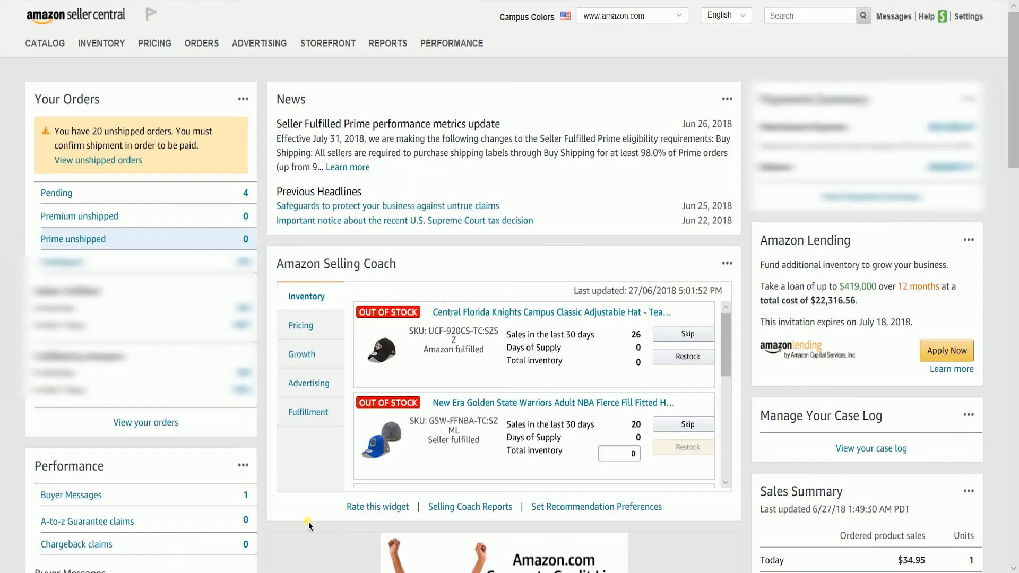
- Open Campaign Manager from the Advertising menu
left_click(258, 43)
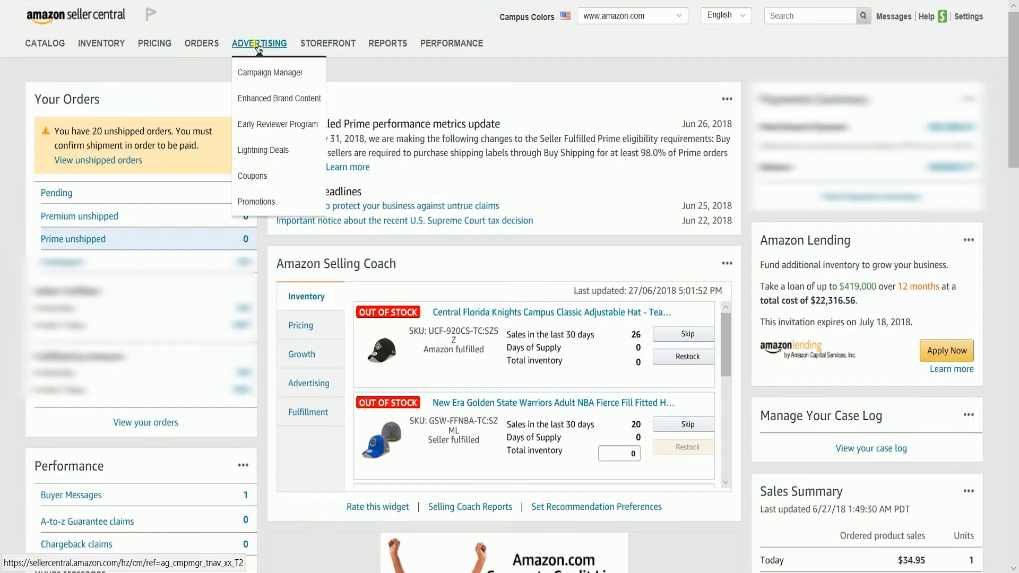
mouse_move(271, 72)
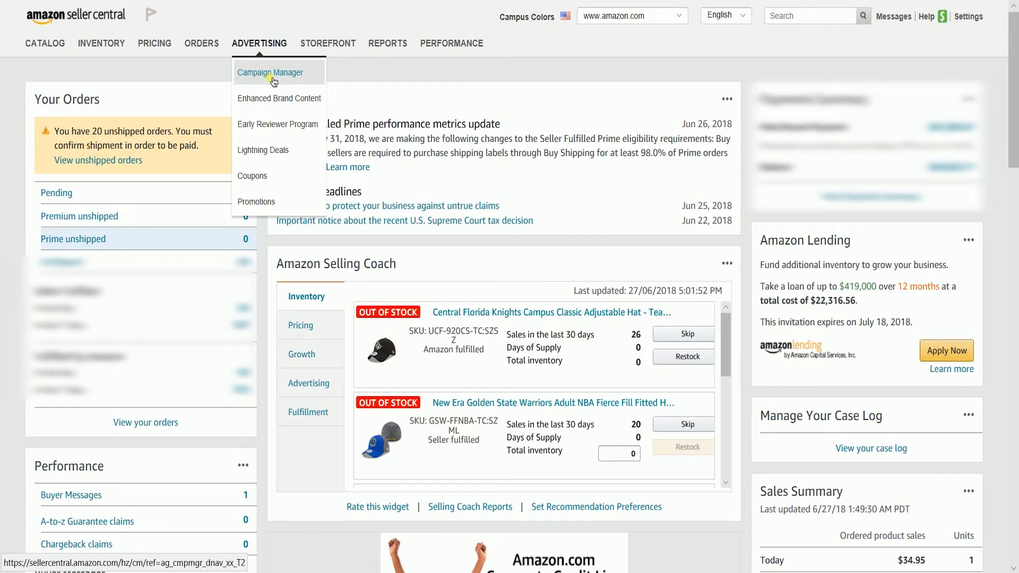
left_click(269, 72)
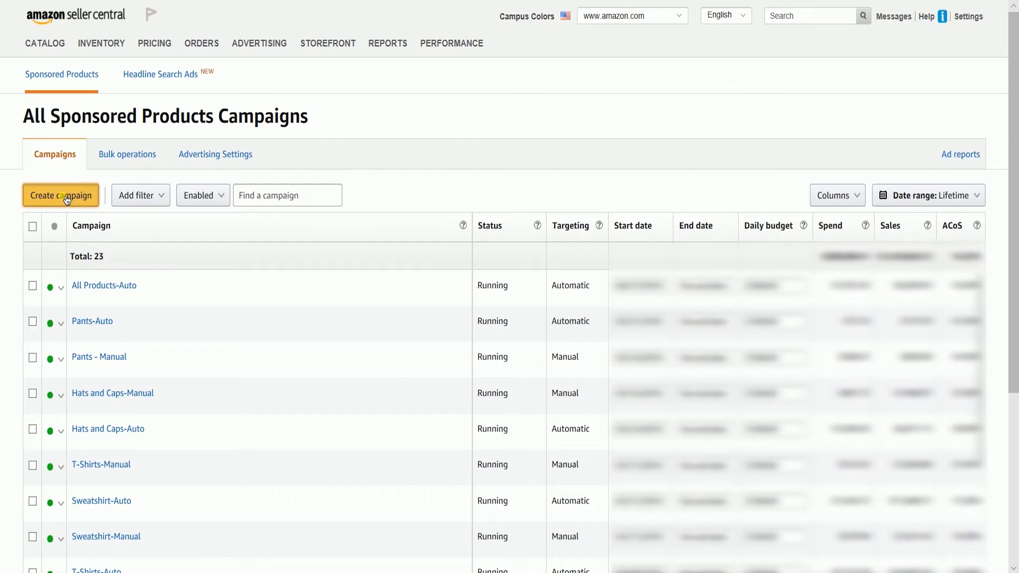
- Create campaign 'Test Ad' with a $1.00 daily budget and a 06/30/2018 start date
left_click(60, 195)
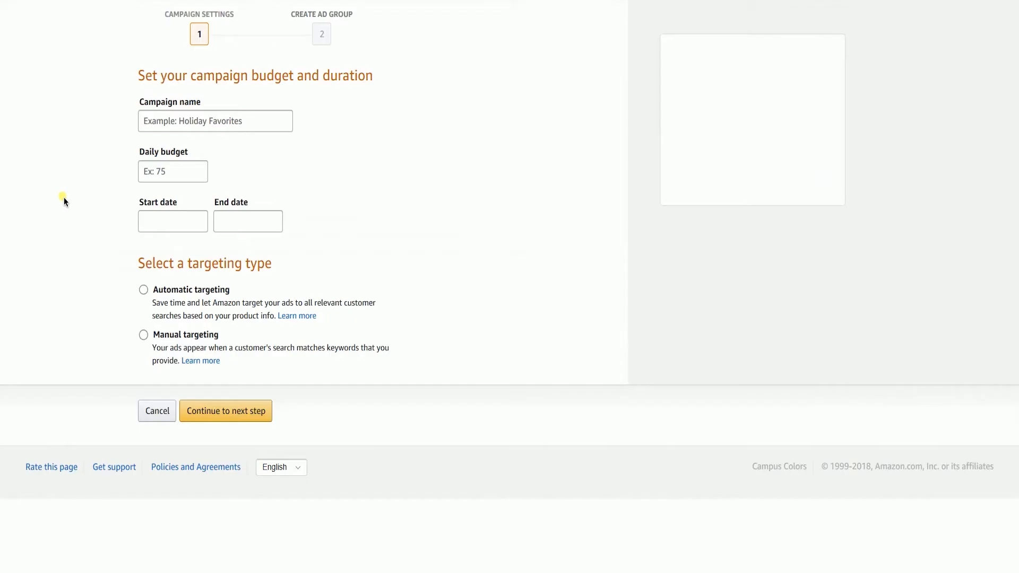
left_click(215, 179)
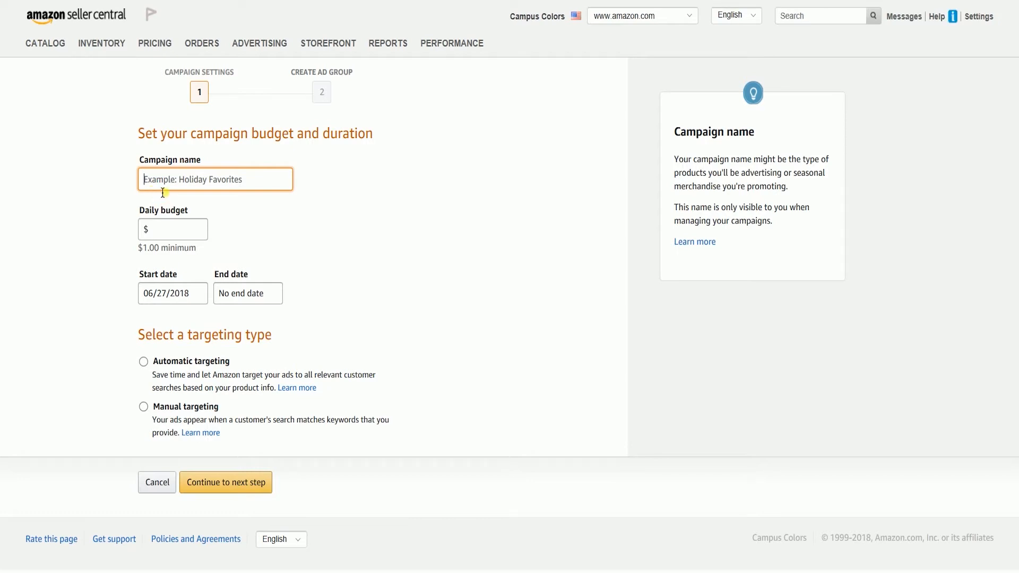
type("Test Ad")
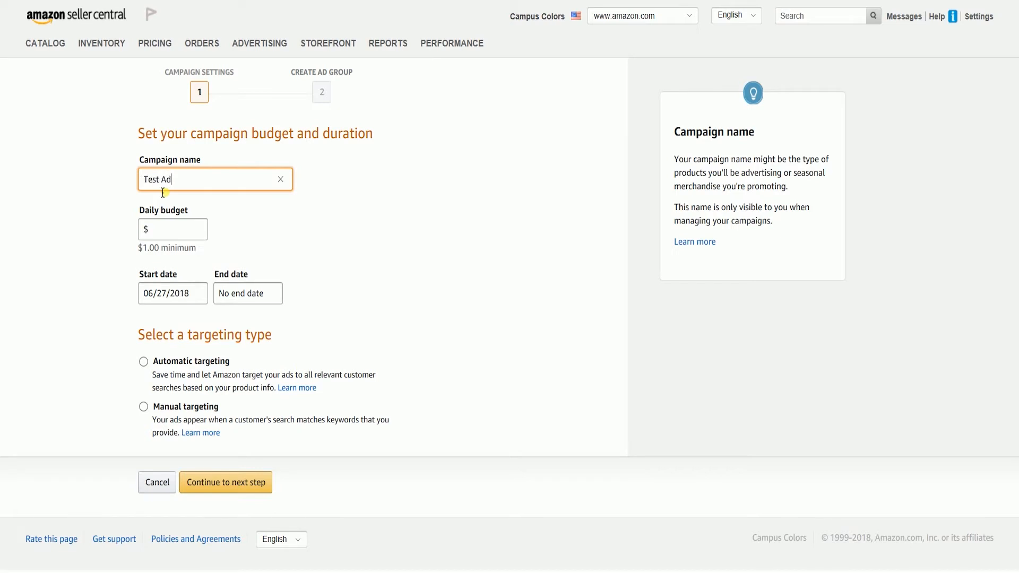
left_click(173, 229)
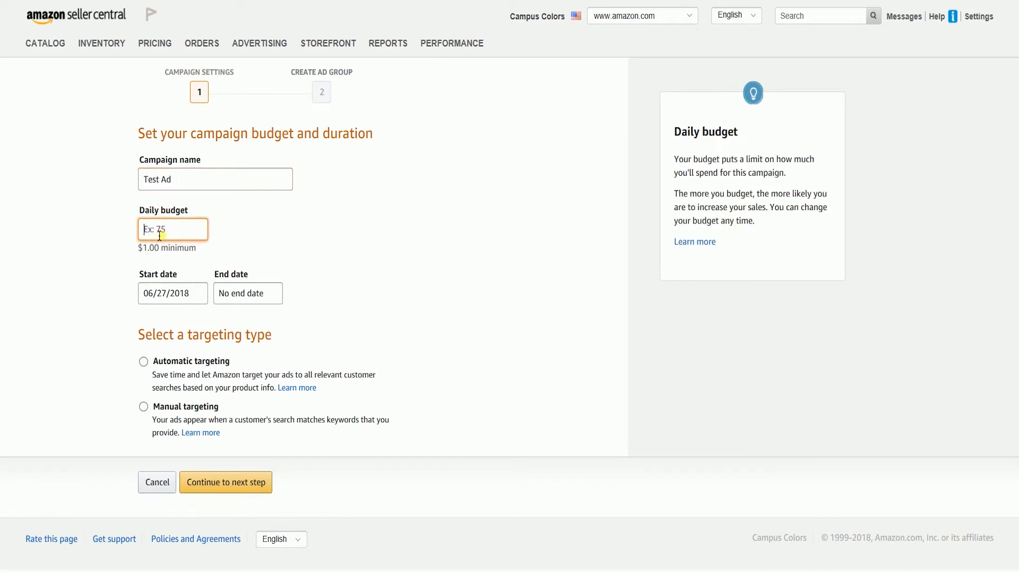
type("1.00")
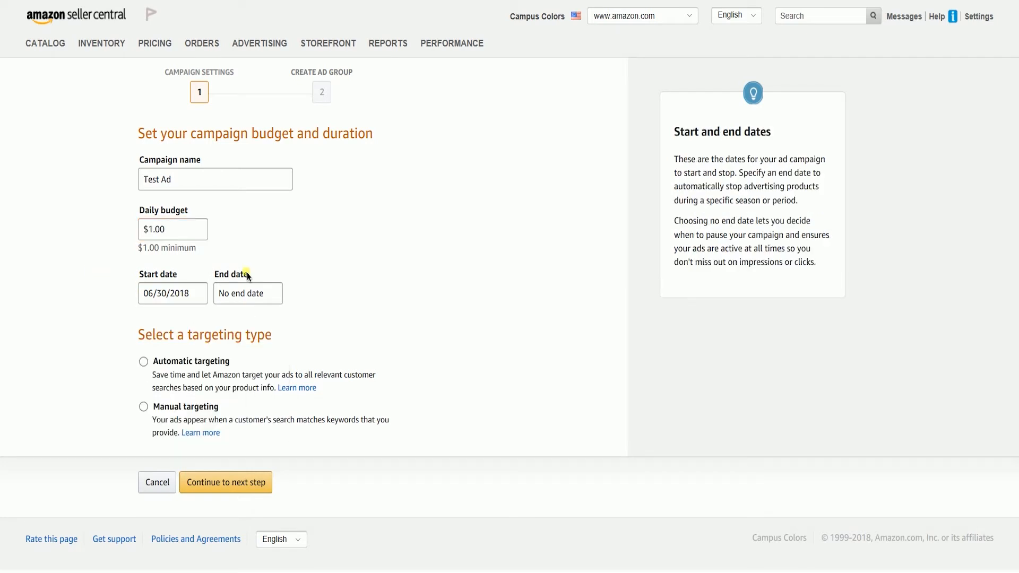
- Set the campaign end date to 12/31/2018 and choose manual targeting
left_click(248, 293)
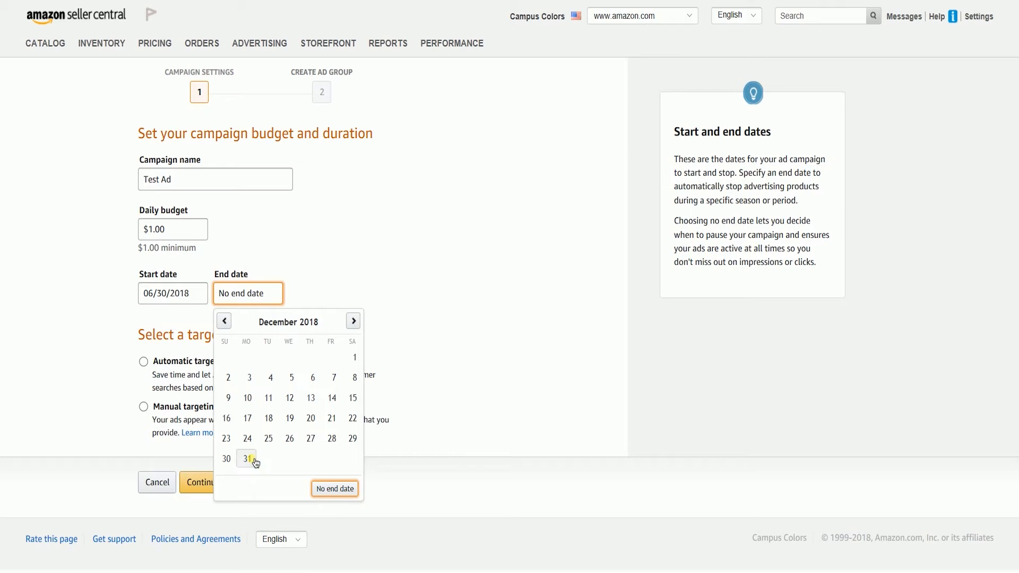
left_click(247, 458)
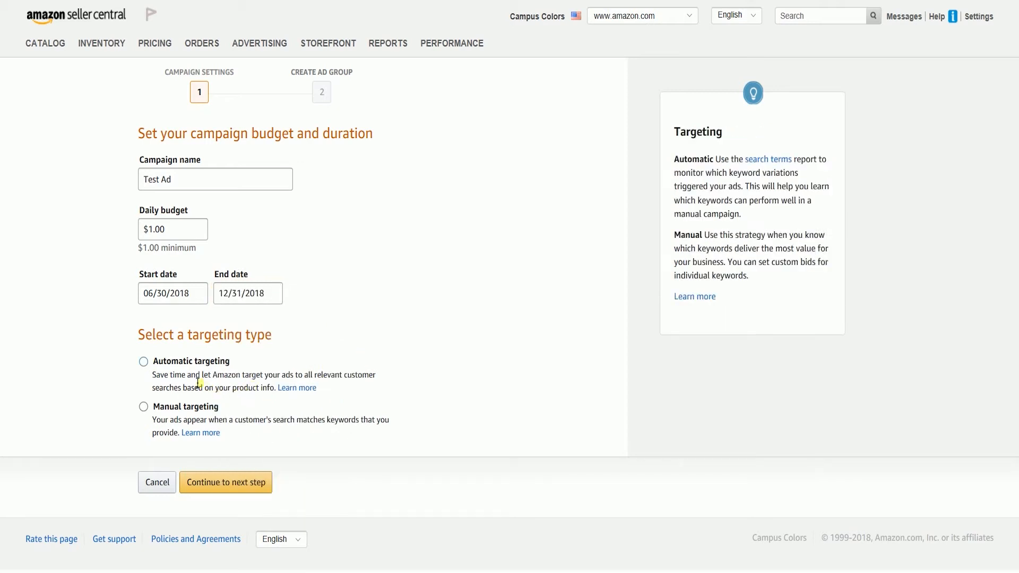
left_click(144, 361)
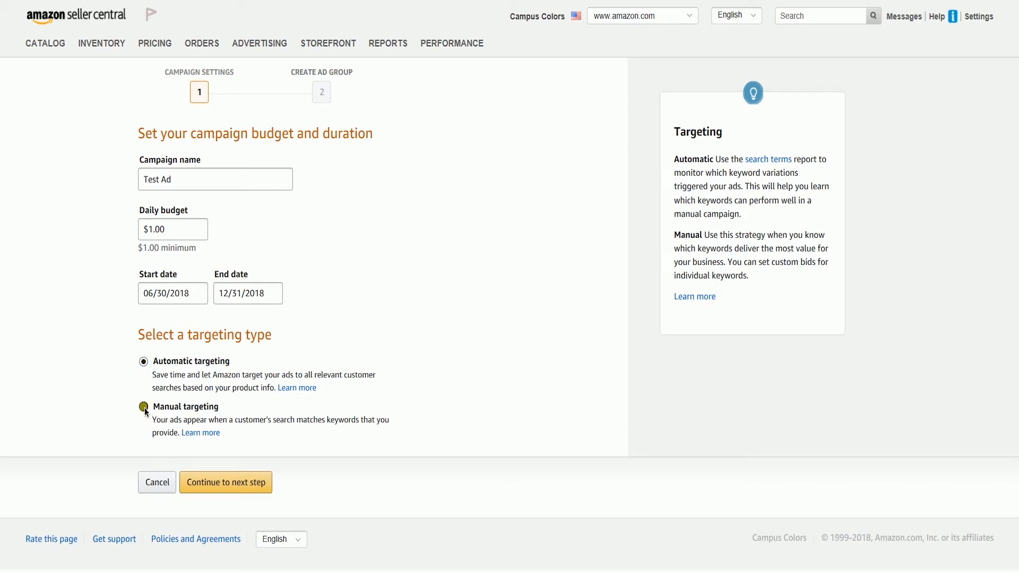
left_click(144, 410)
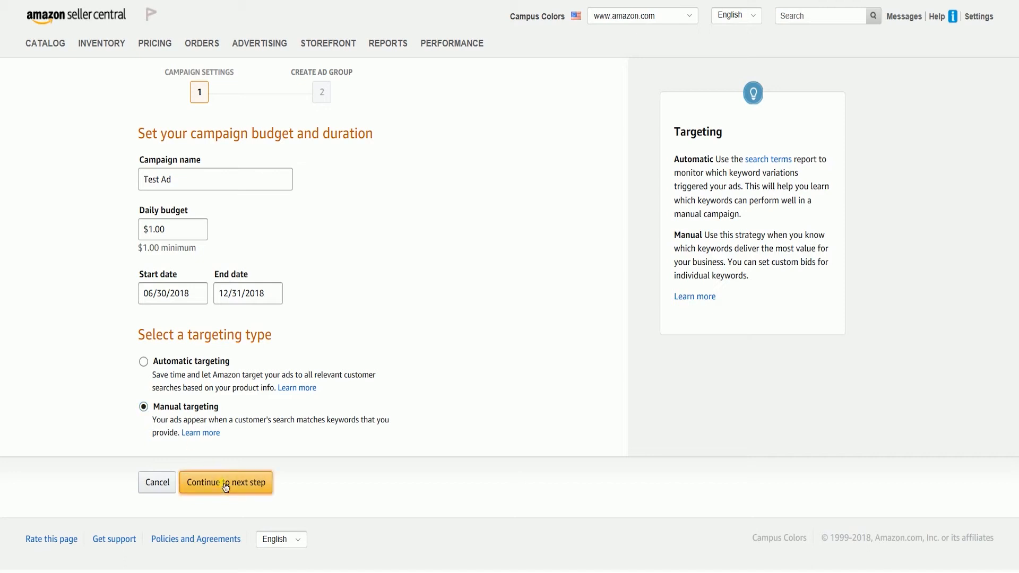
- Continue to the ad group step and rename the ad group 'Test Group 1'
left_click(226, 482)
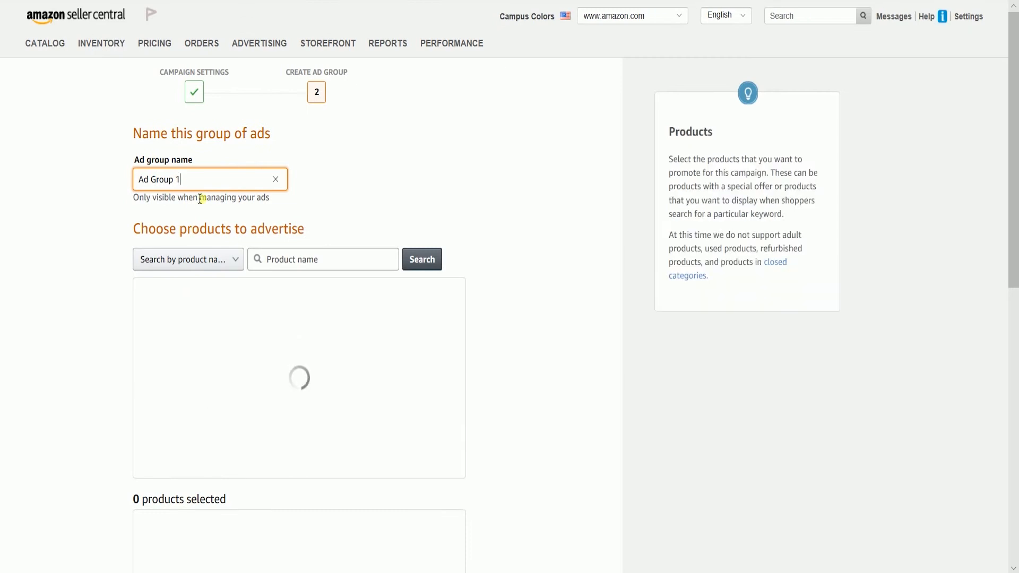
double_click(143, 180)
type("Test")
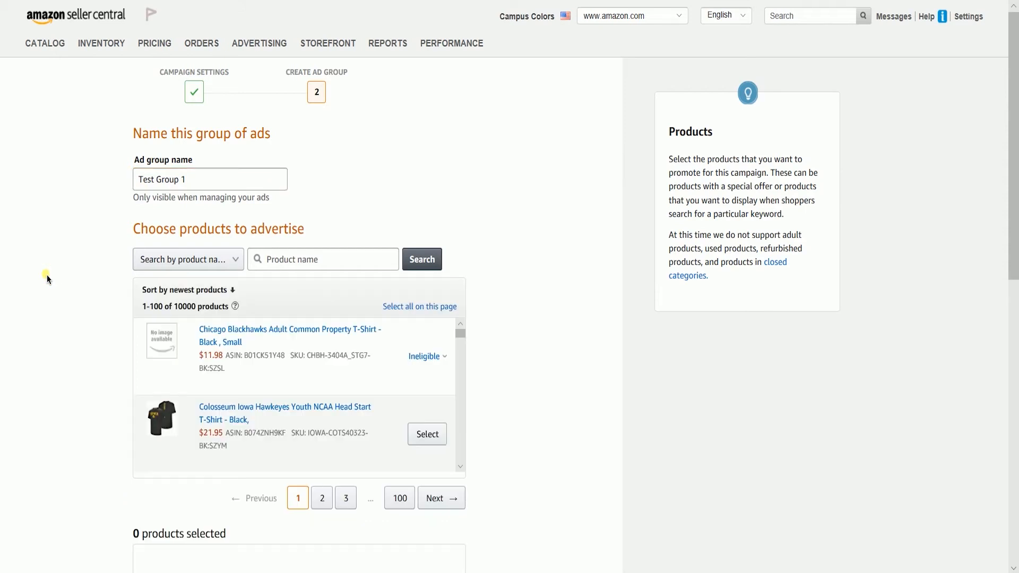
left_click(188, 259)
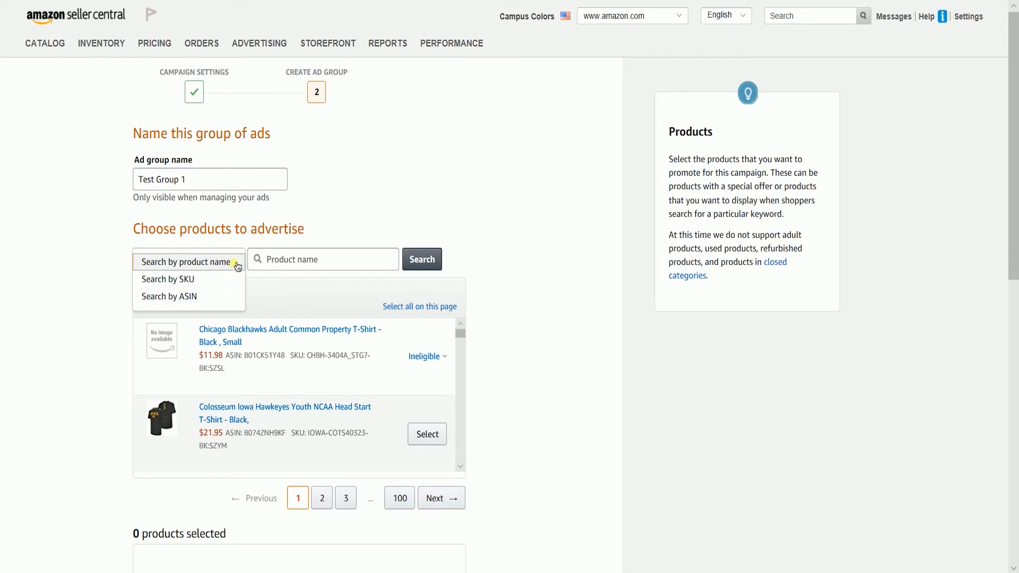
- Add the Iowa Hawkeyes T-shirt, Illinois Redbirds sweatshirt and all page products, 81 total
left_click(189, 259)
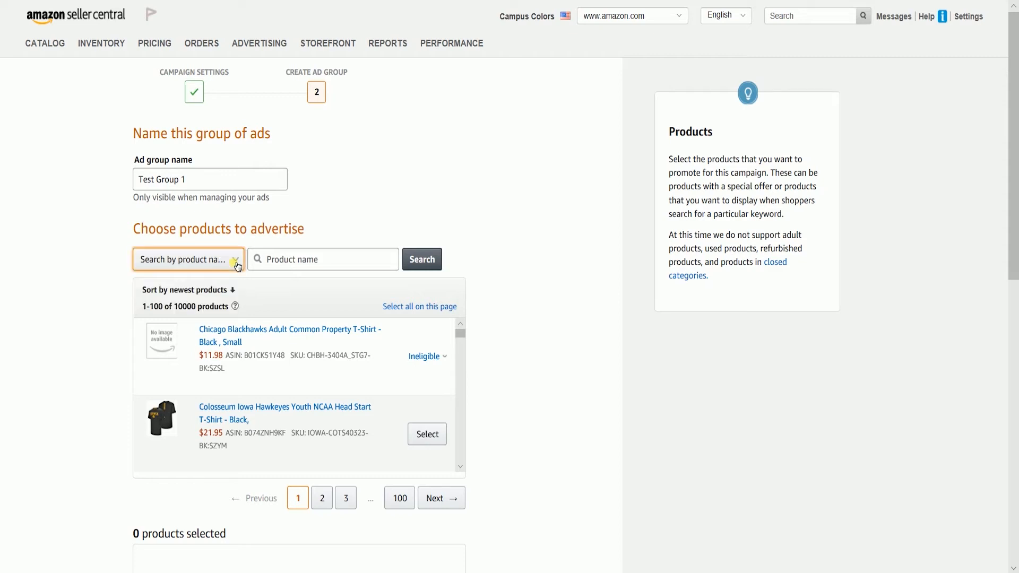
scroll("down", 3)
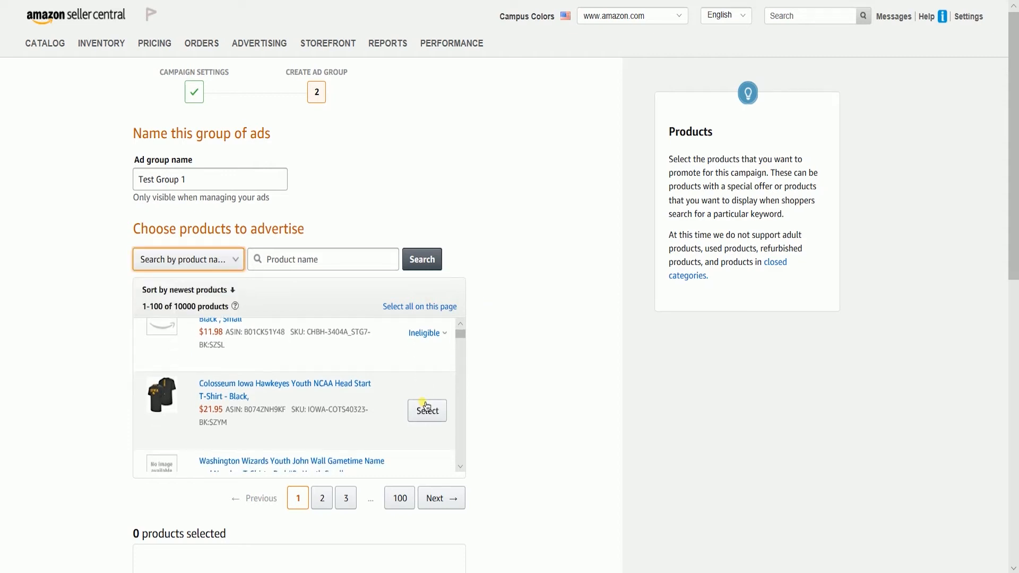
left_click(426, 410)
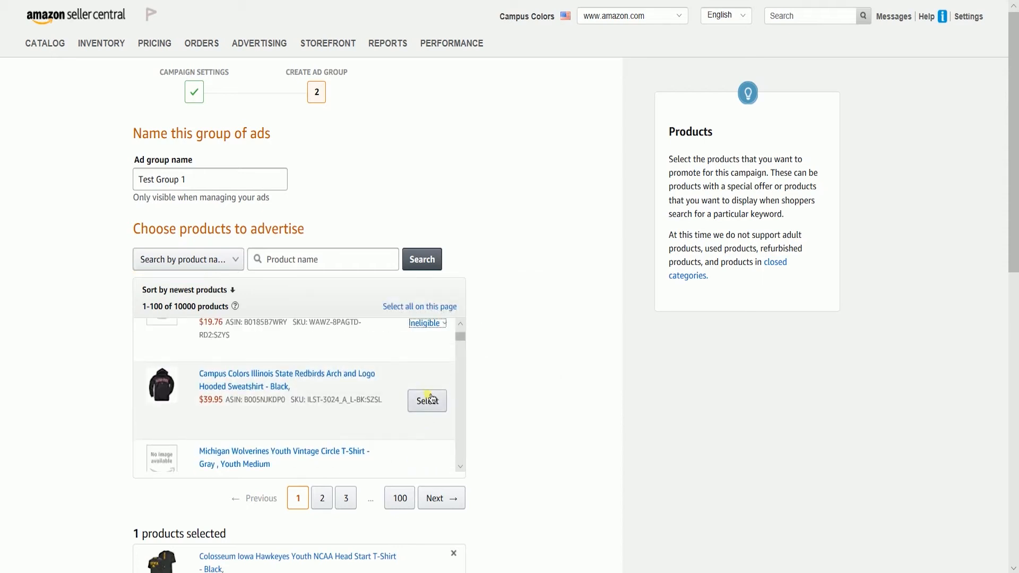
left_click(427, 401)
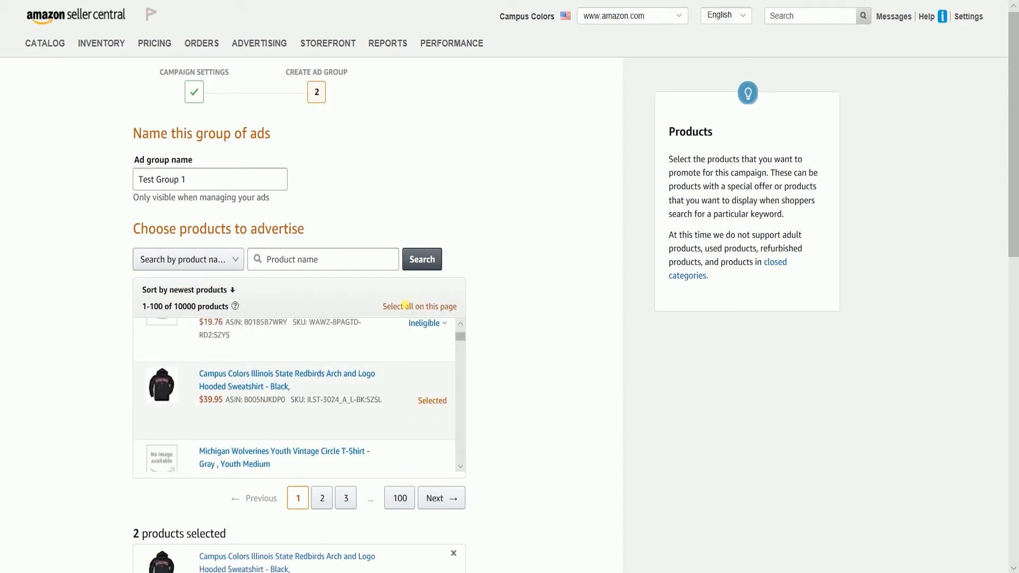
left_click(419, 306)
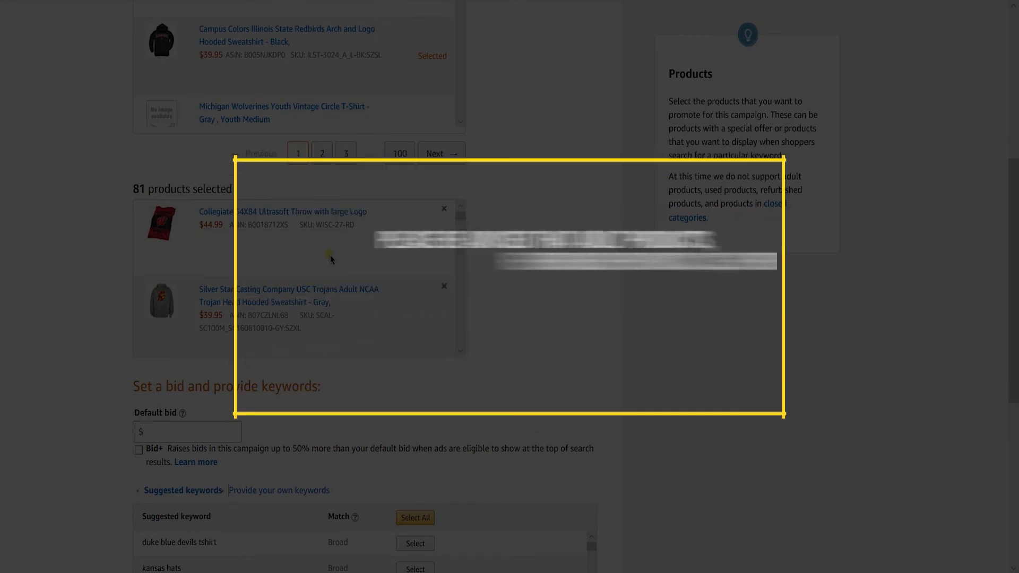
mouse_move(326, 258)
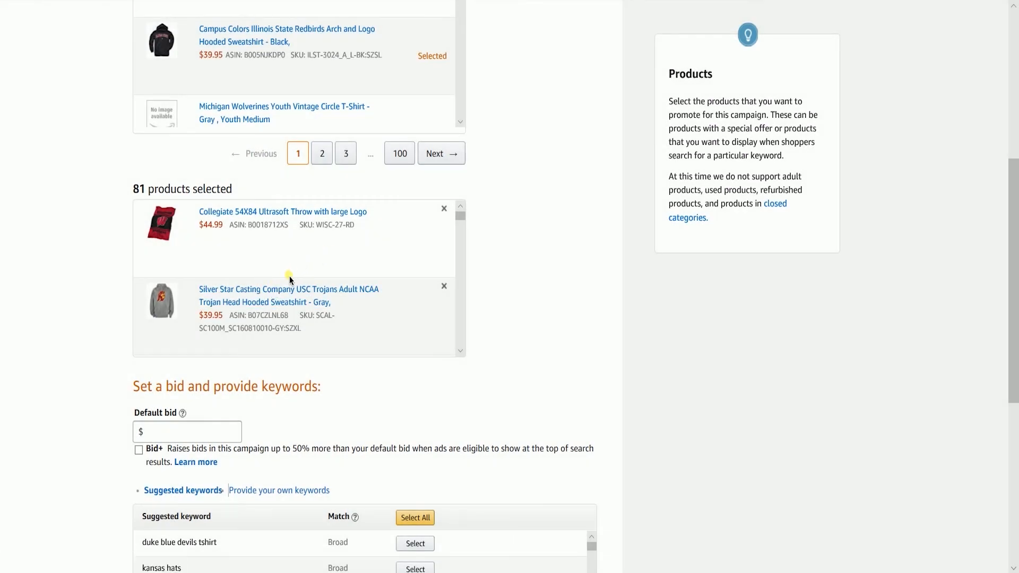
- Enter a $0.75 default bid for the ad group and enable Bid+
scroll("down", 3)
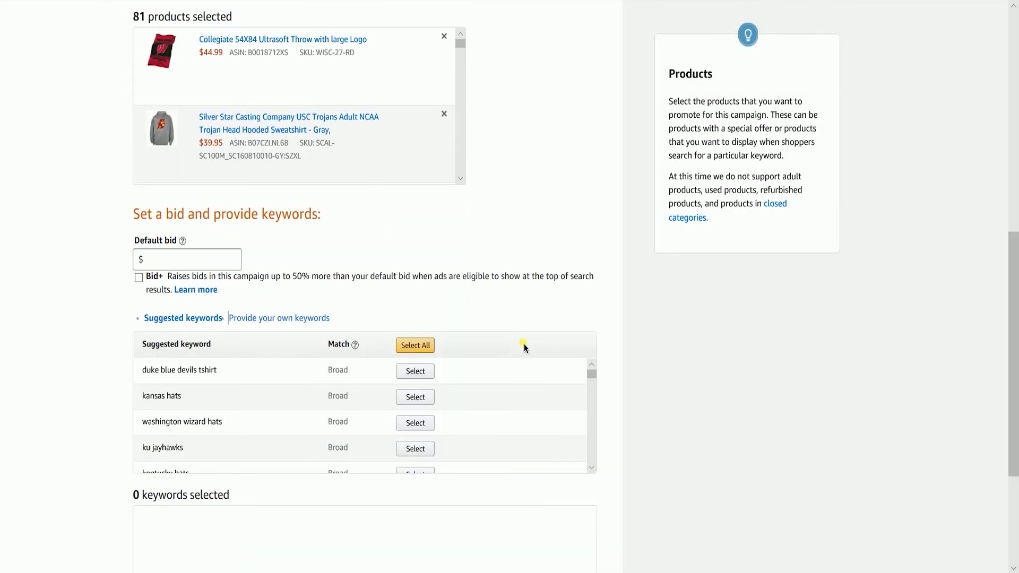
left_click(188, 260)
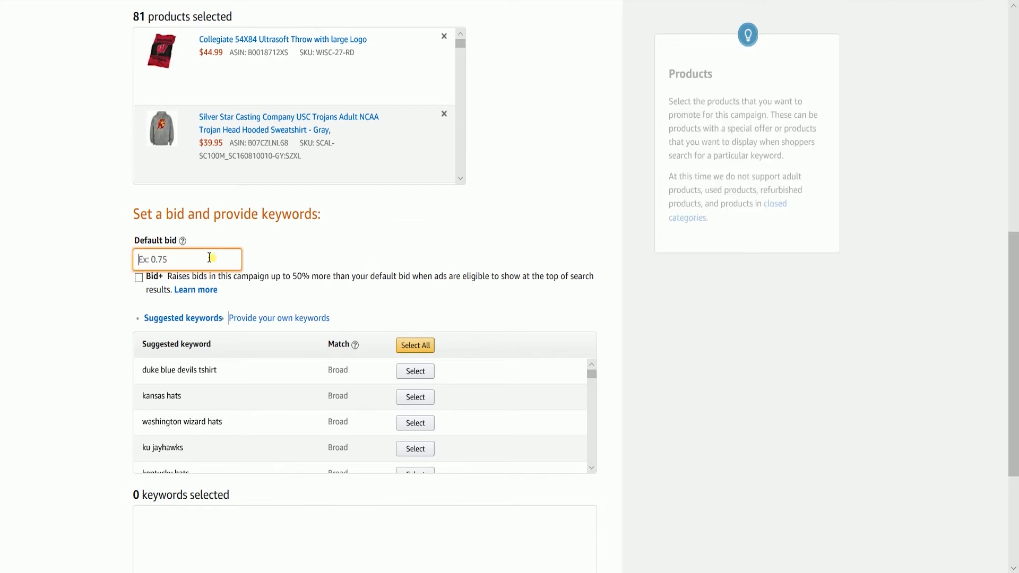
left_click(187, 260)
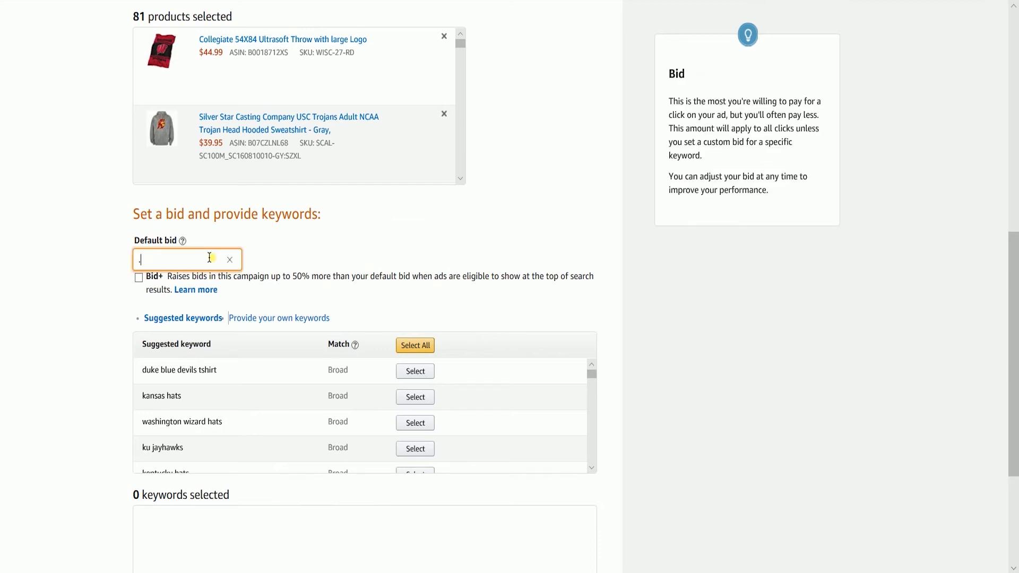
type("0.75")
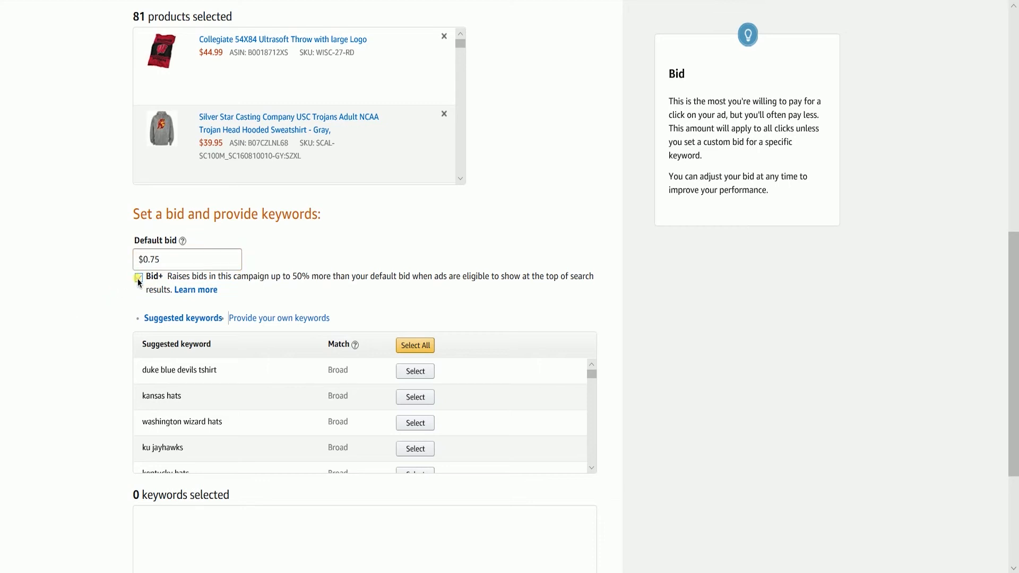
left_click(139, 276)
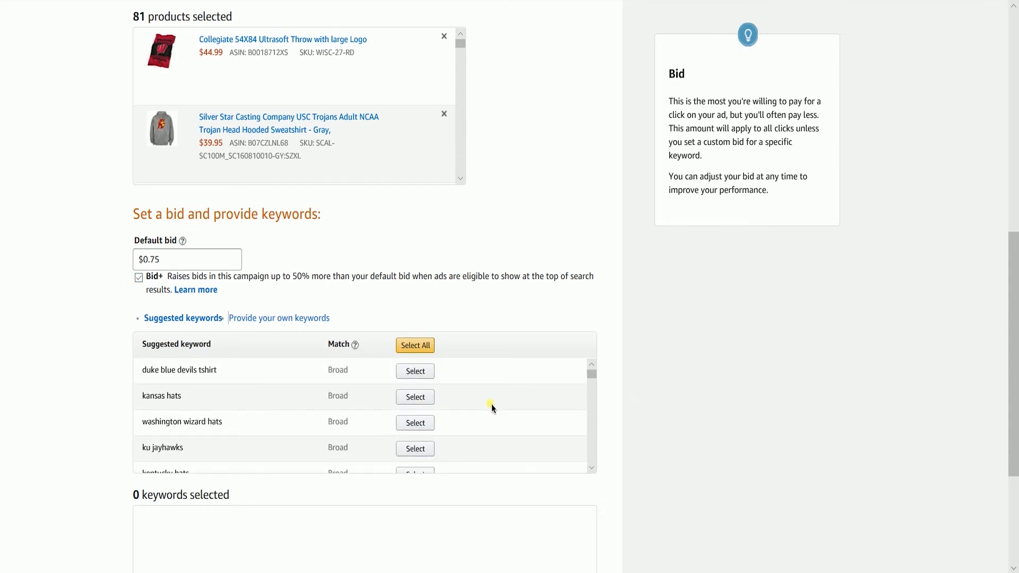
- Add suggested keywords washington wizard hats and duke blue devils tshirt, then choose custom keywords
scroll("down", 3)
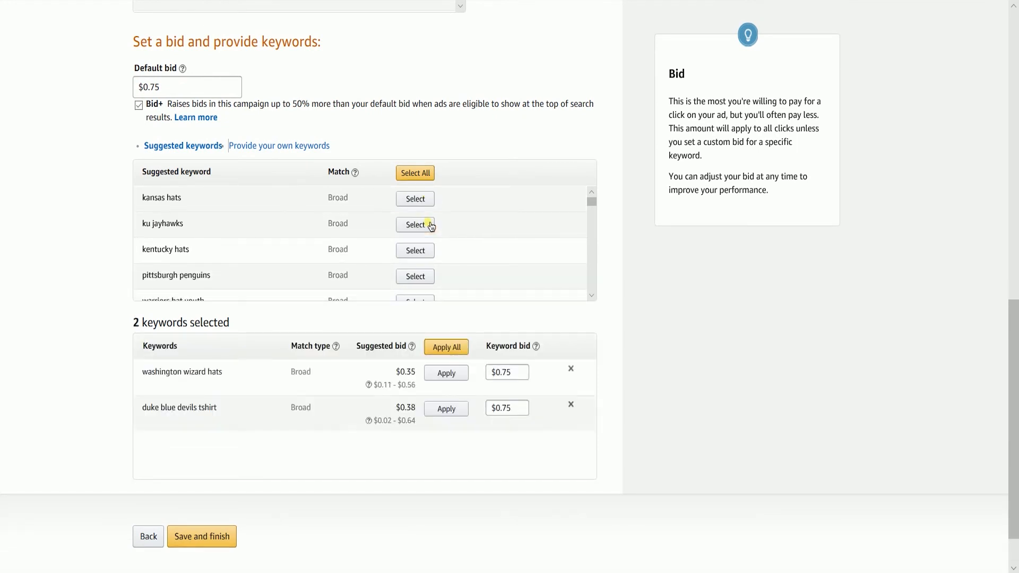
left_click(278, 145)
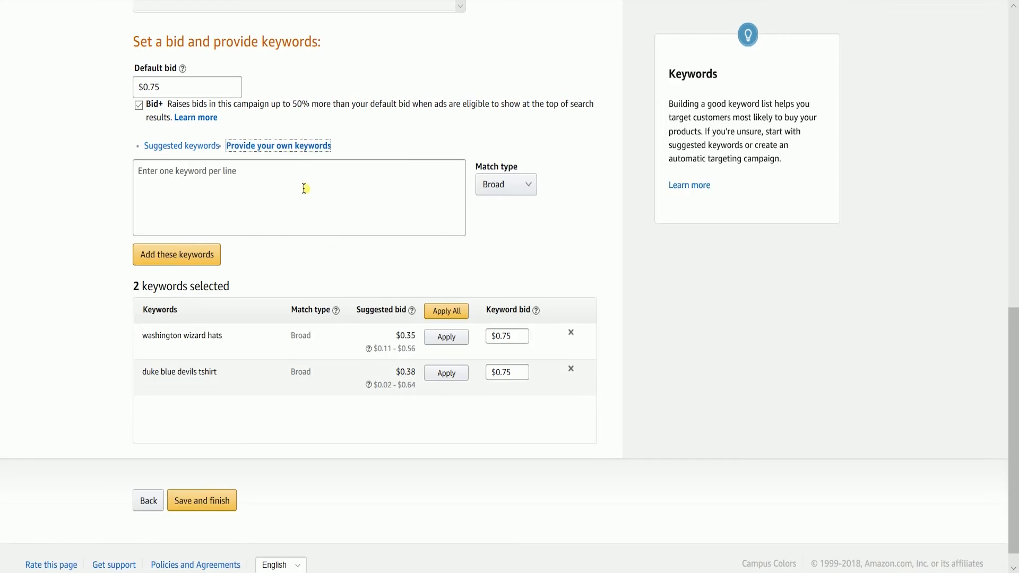
- Add the custom keyword Washington Wizard at $0.75 with Bid+ turned off
left_click(298, 197)
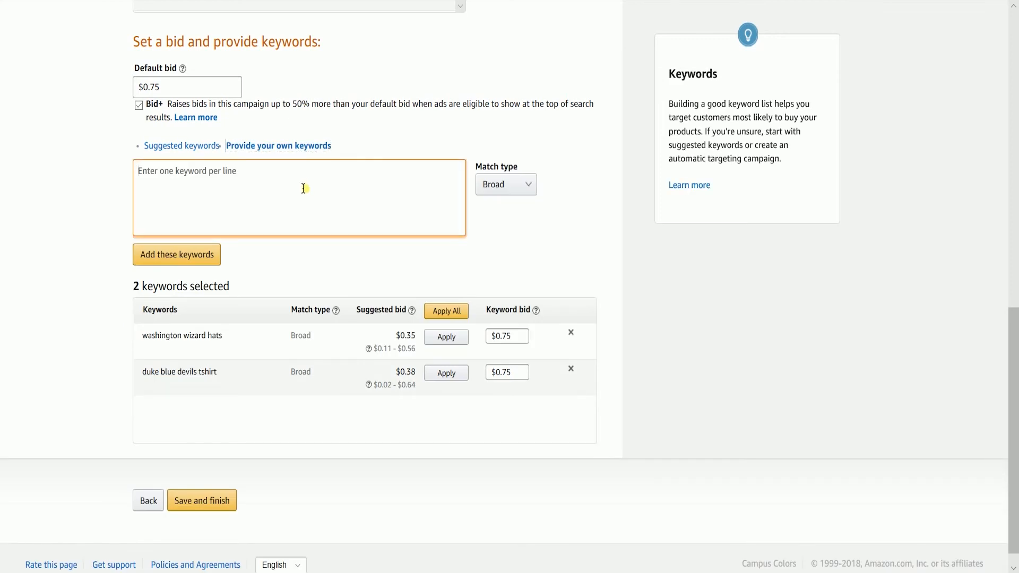
type("Washington Wizard")
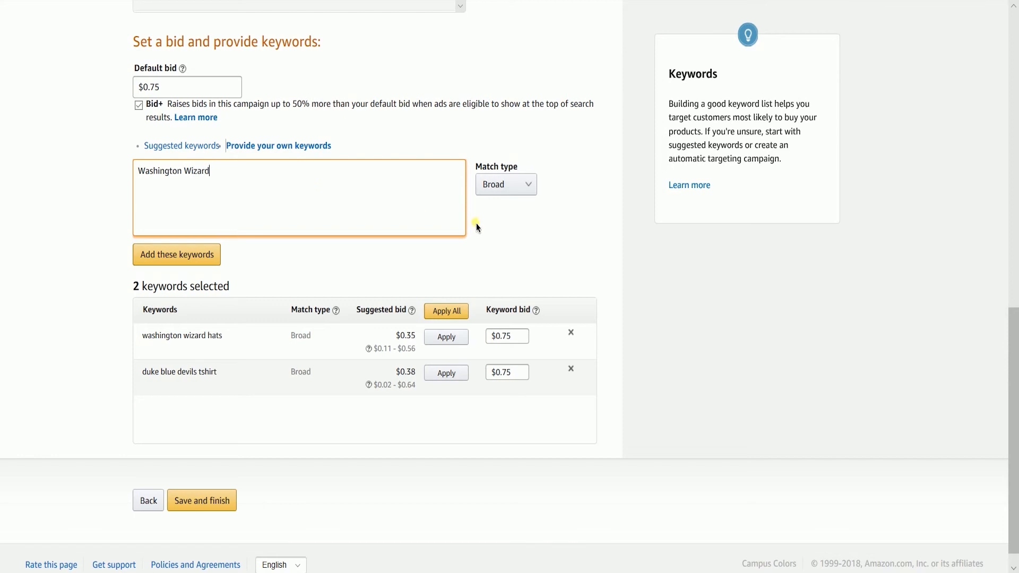
left_click(506, 184)
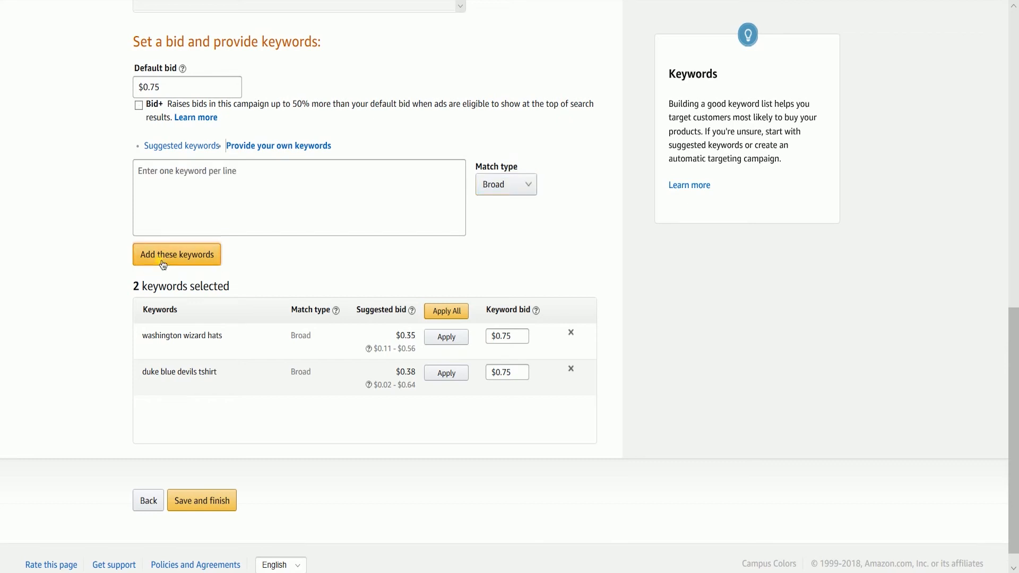
left_click(176, 255)
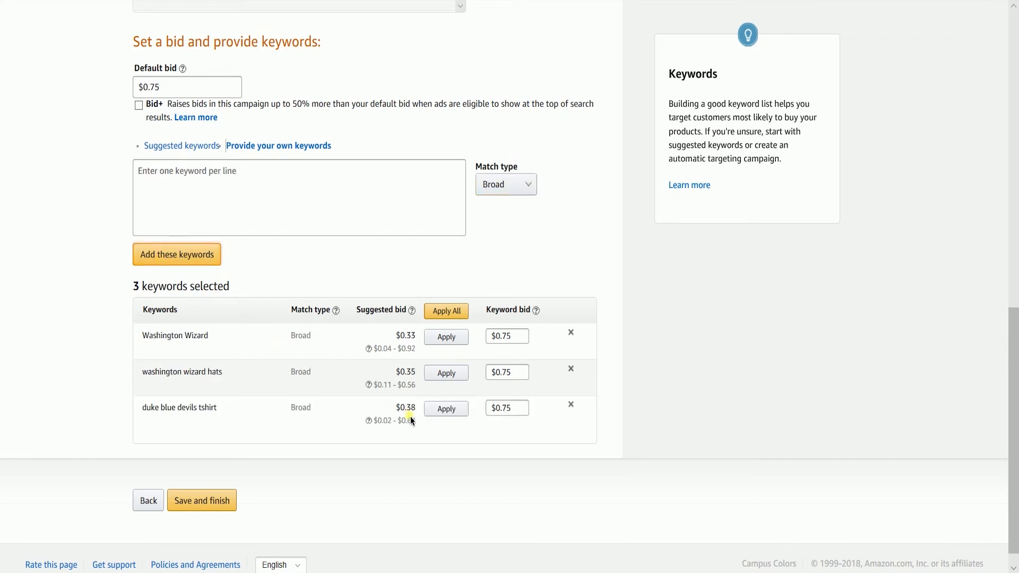
mouse_move(360, 404)
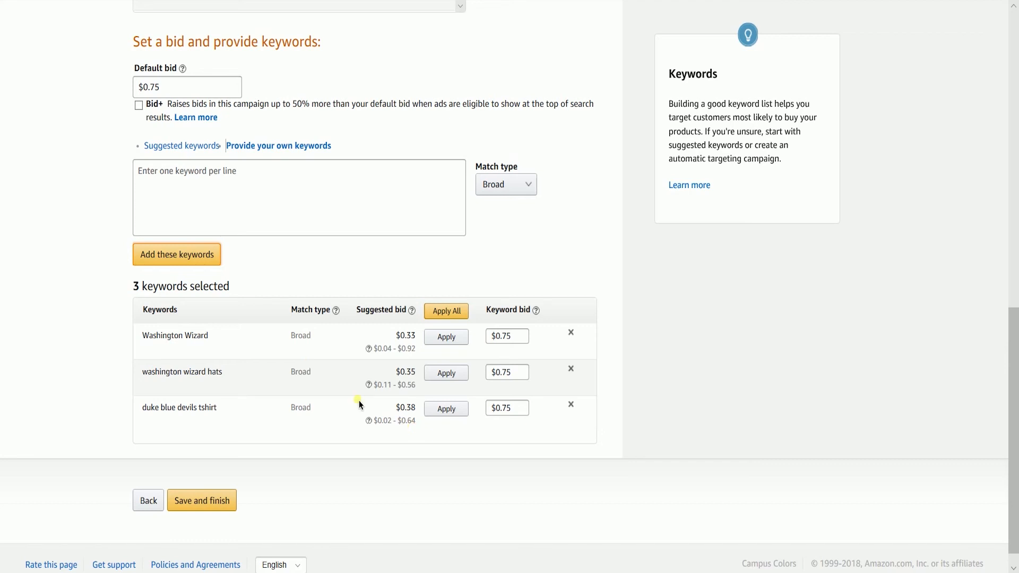
mouse_move(234, 338)
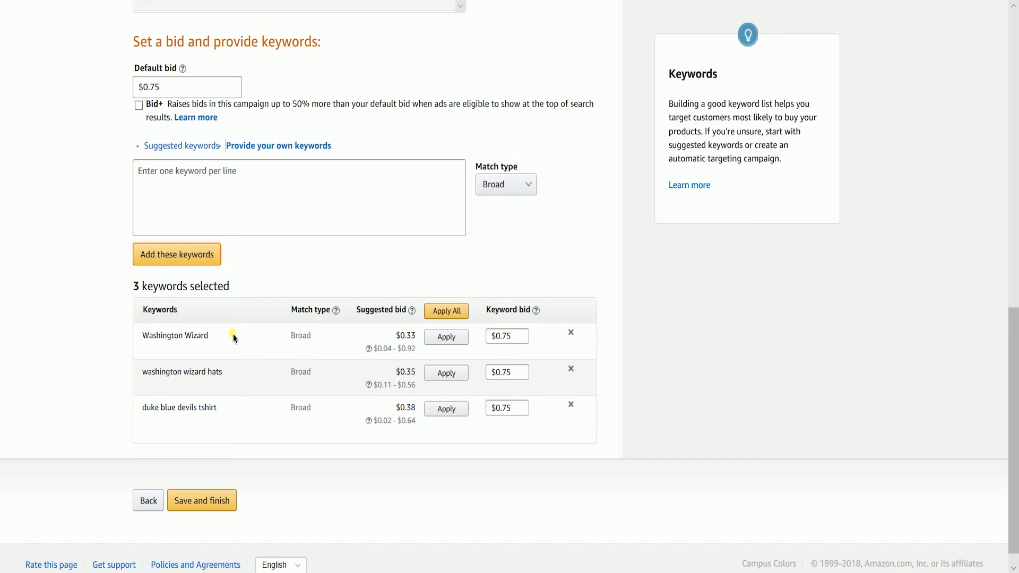
mouse_move(608, 380)
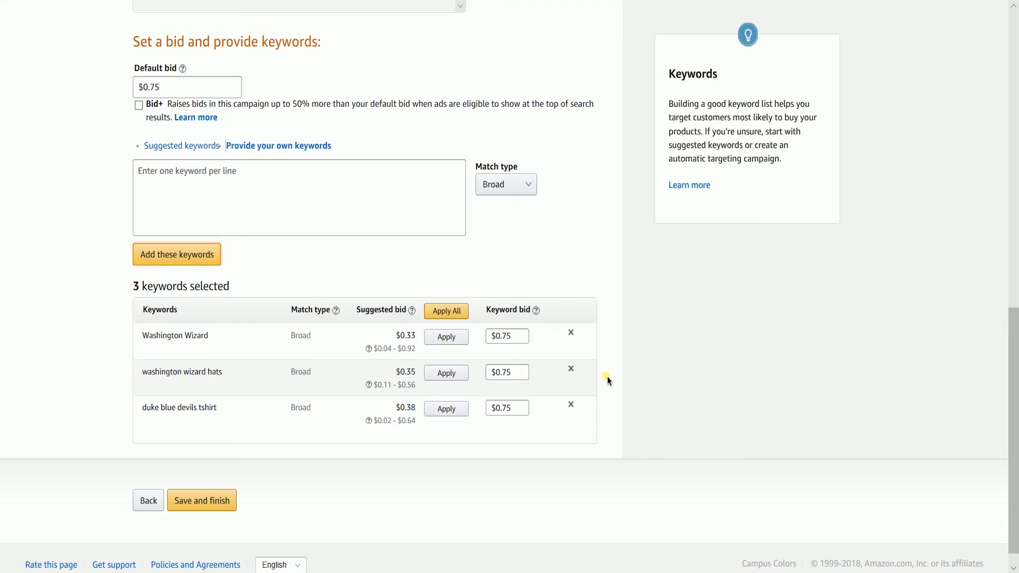
mouse_move(607, 379)
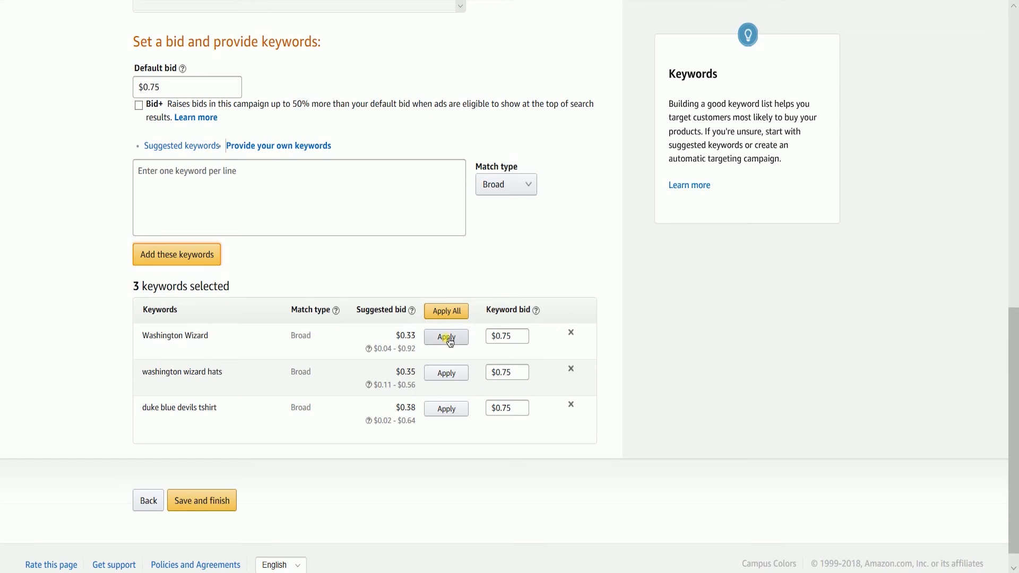
- Apply suggested bids of $0.33, $0.35 and $0.38 to the keywords and save
left_click(446, 336)
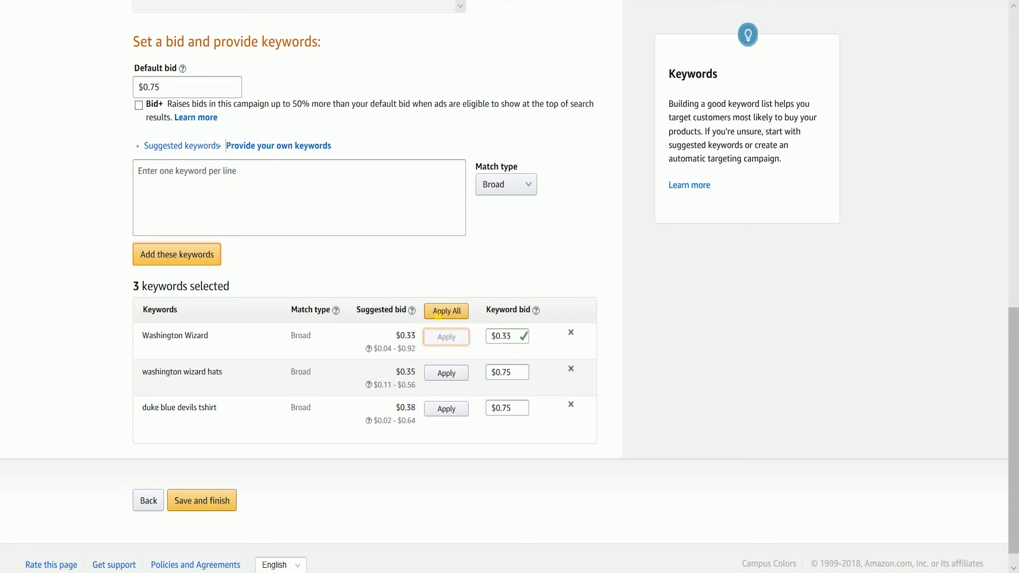
left_click(446, 311)
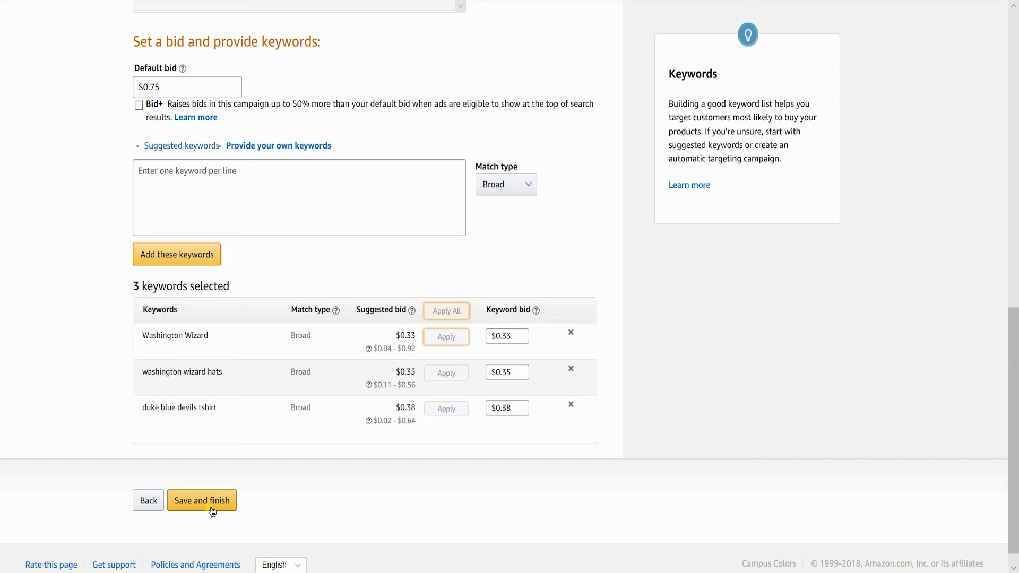
left_click(202, 501)
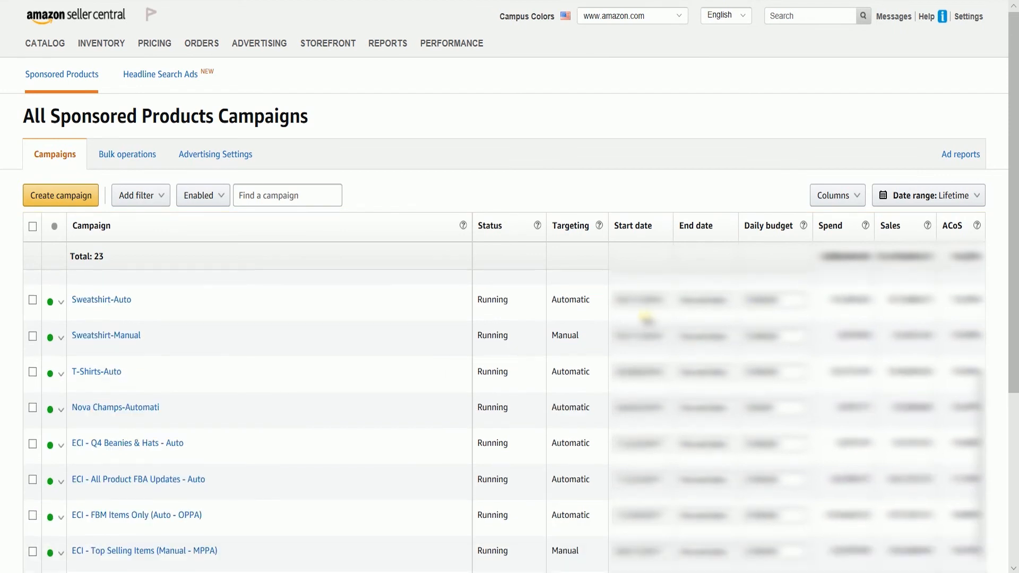
- Scroll through the All Sponsored Products Campaigns list showing 23 running campaigns
scroll("down", 3)
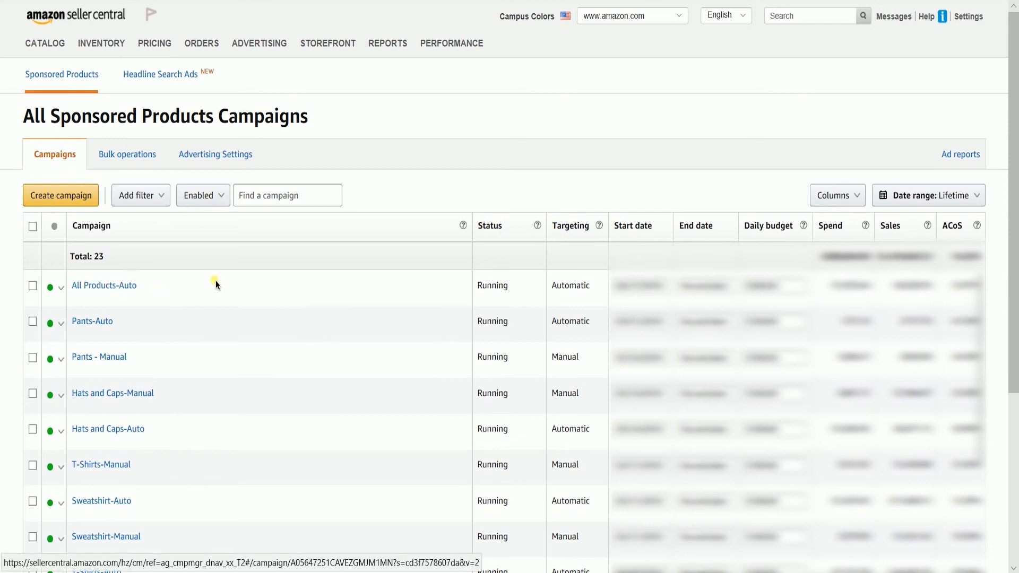
mouse_move(234, 281)
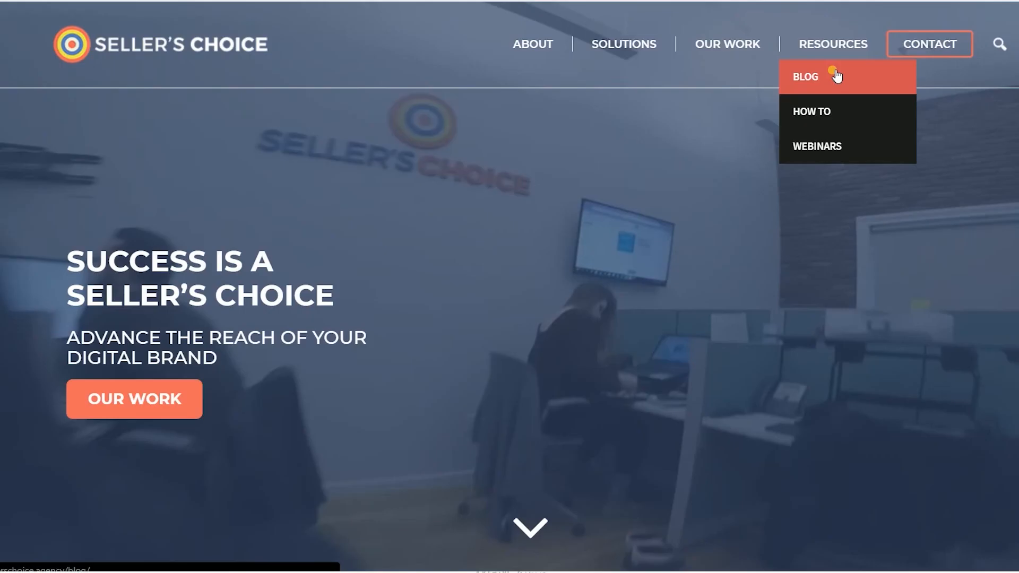
- Visit the How To and Webinars resource pages, then return to How To and the blog listing
left_click(811, 111)
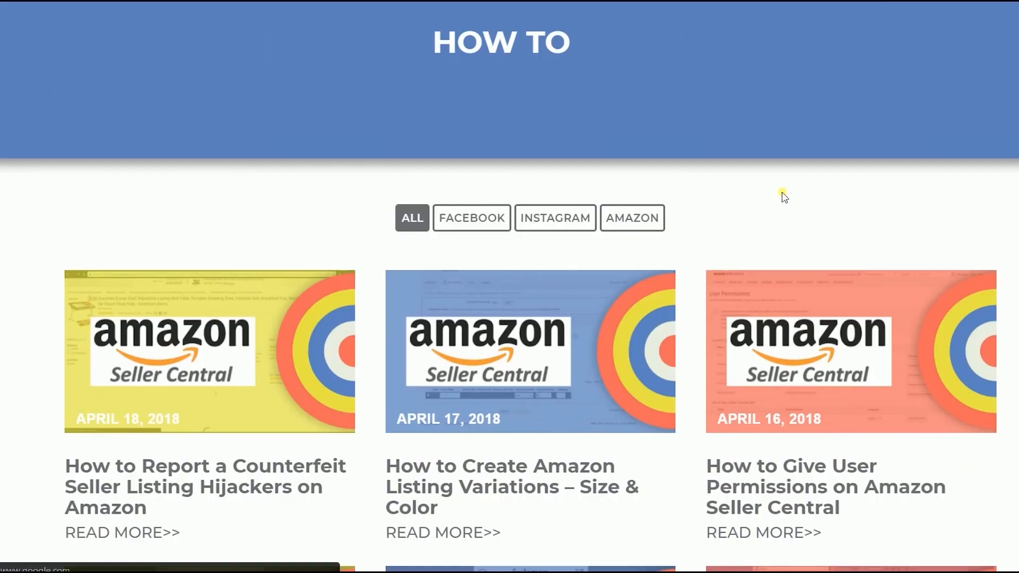
scroll("up", 3)
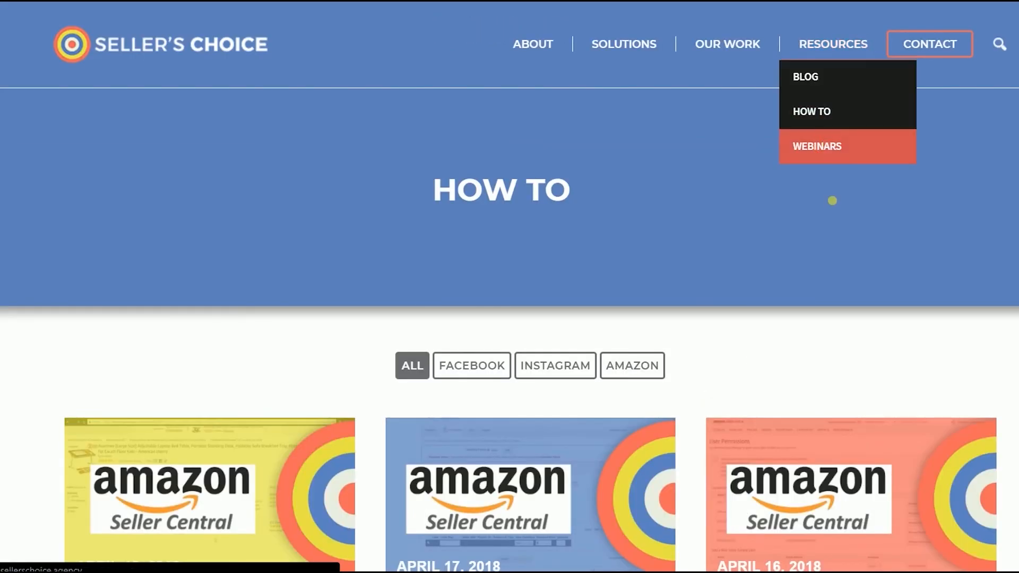
left_click(817, 147)
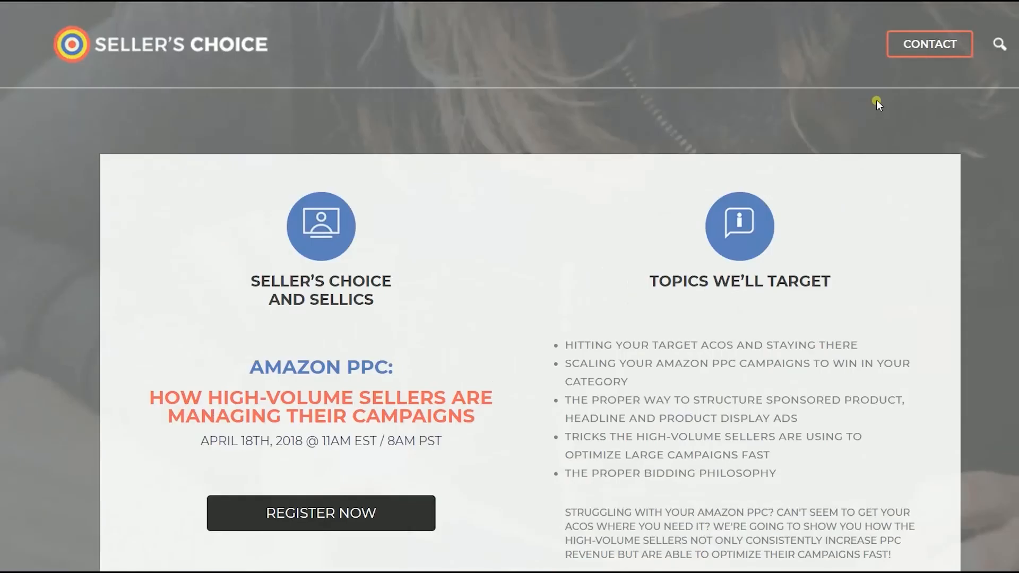
left_click(811, 108)
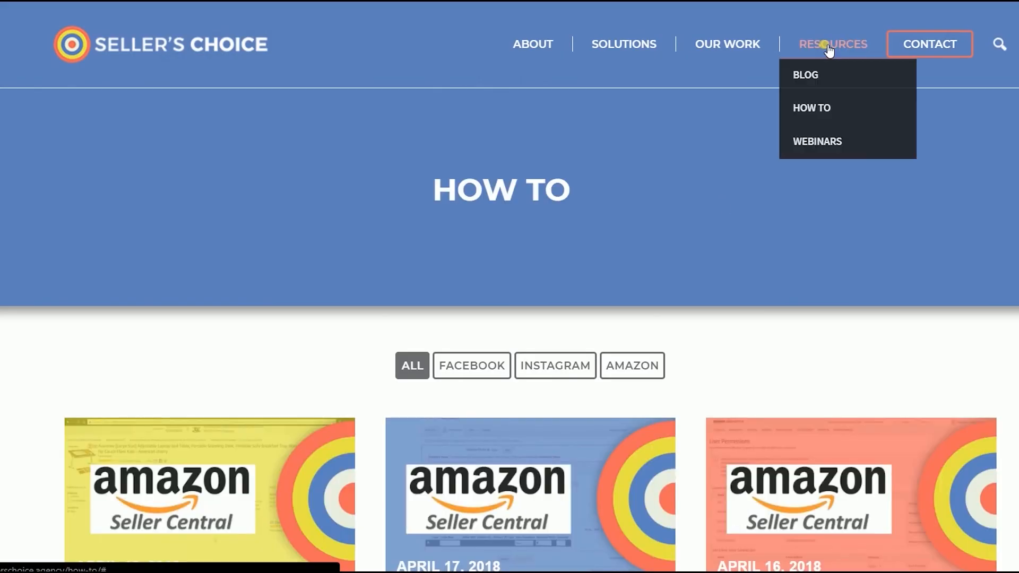
mouse_move(871, 202)
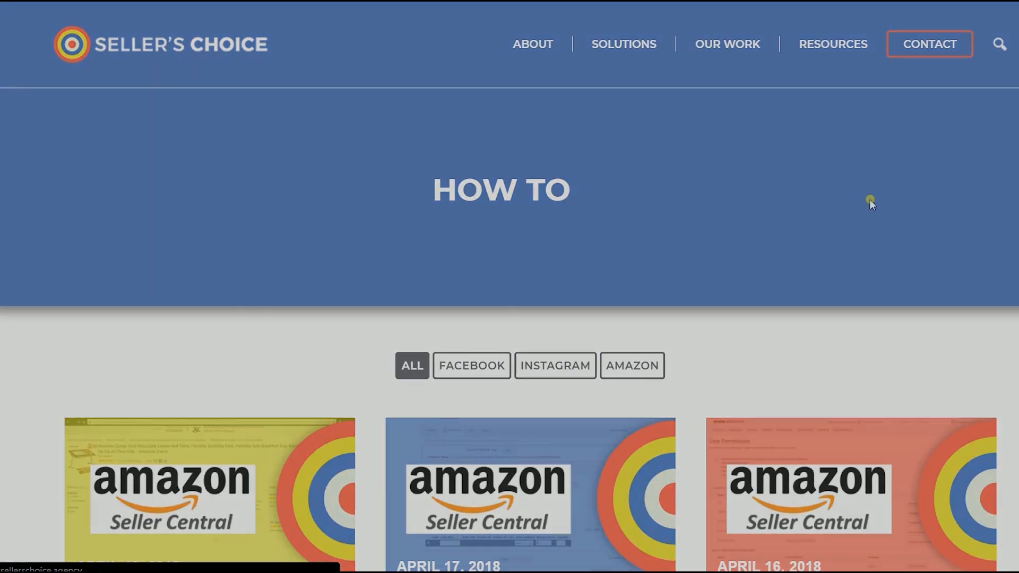
scroll("down", 3)
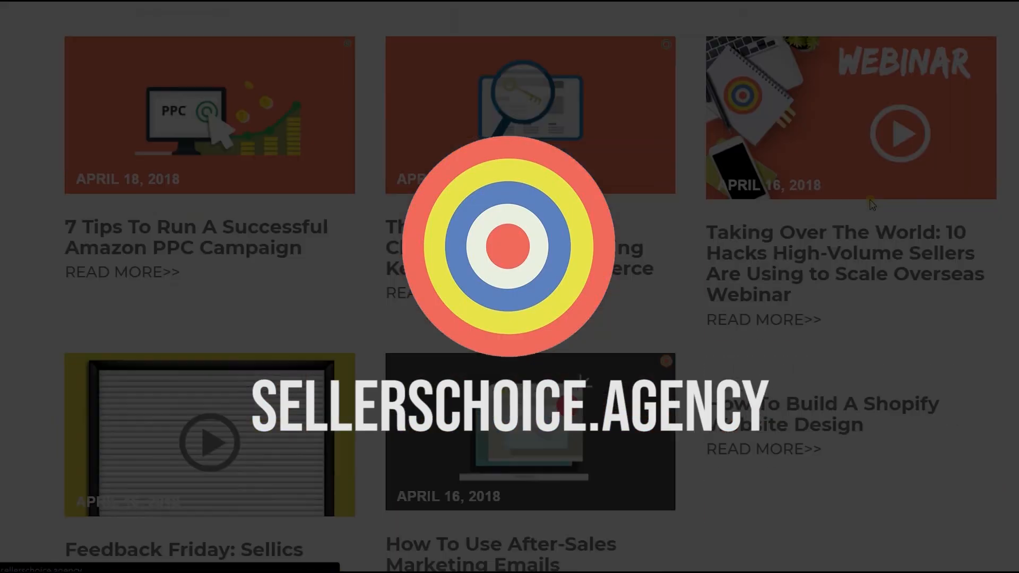
scroll("down", 3)
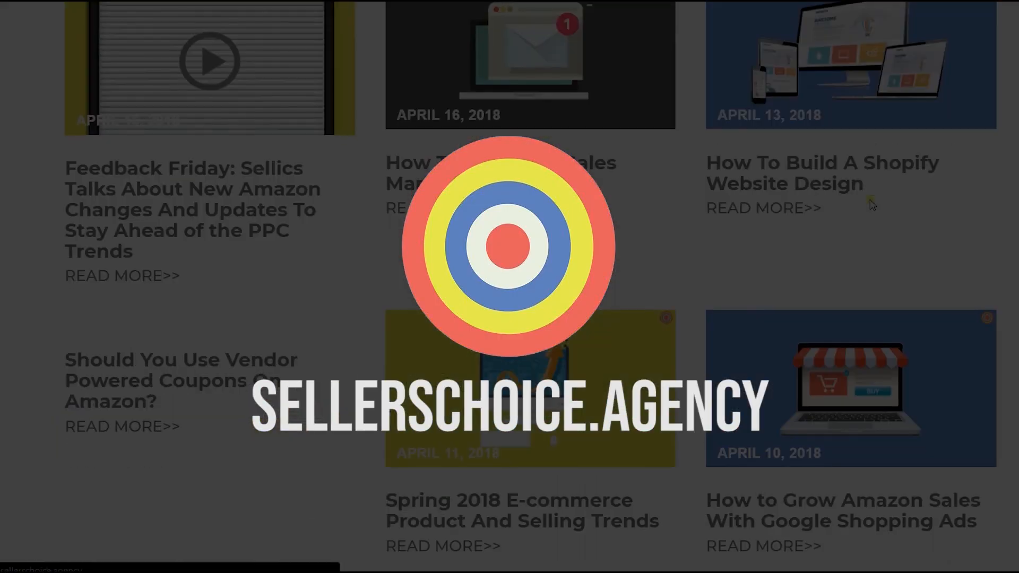
scroll("up", 3)
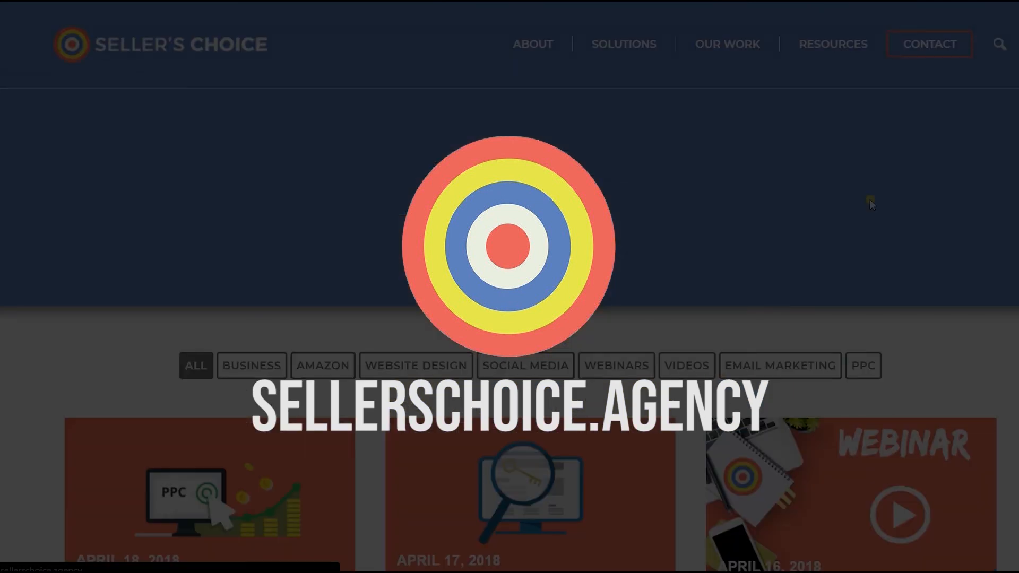